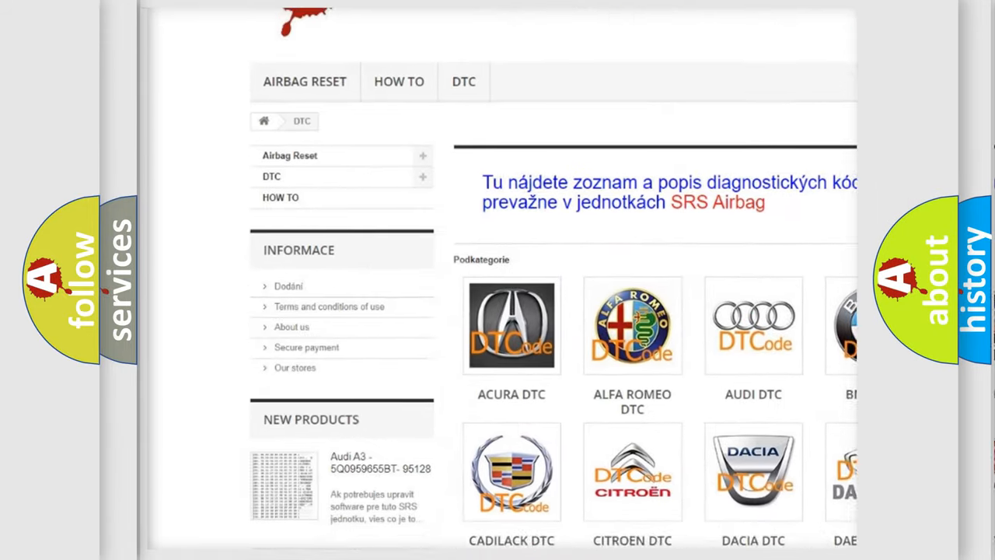
pyautogui.scroll(-3)
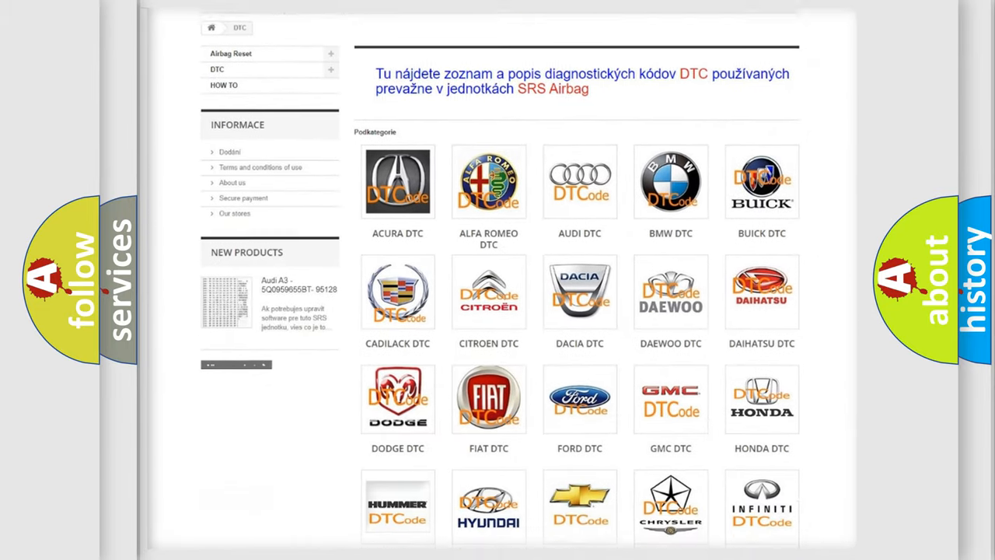
pyautogui.scroll(-3)
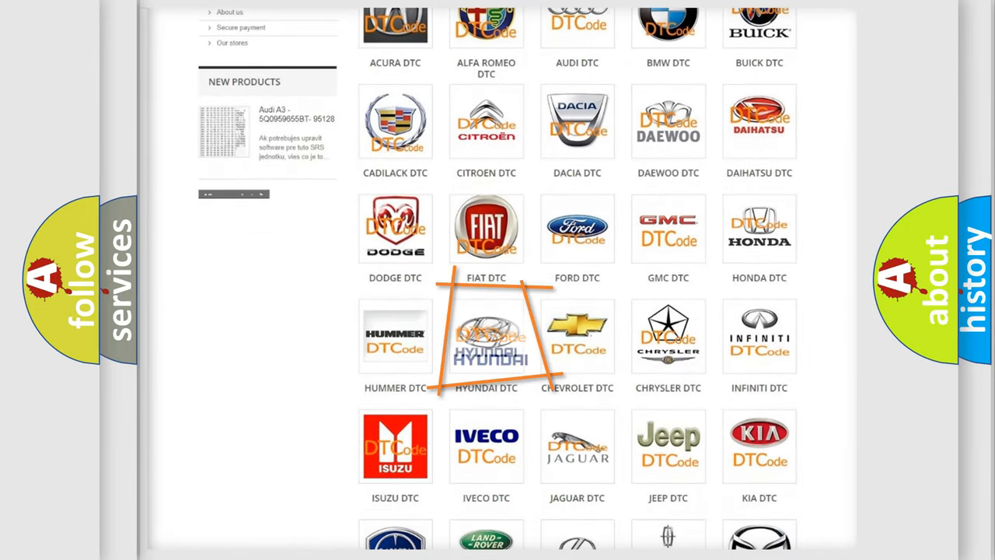